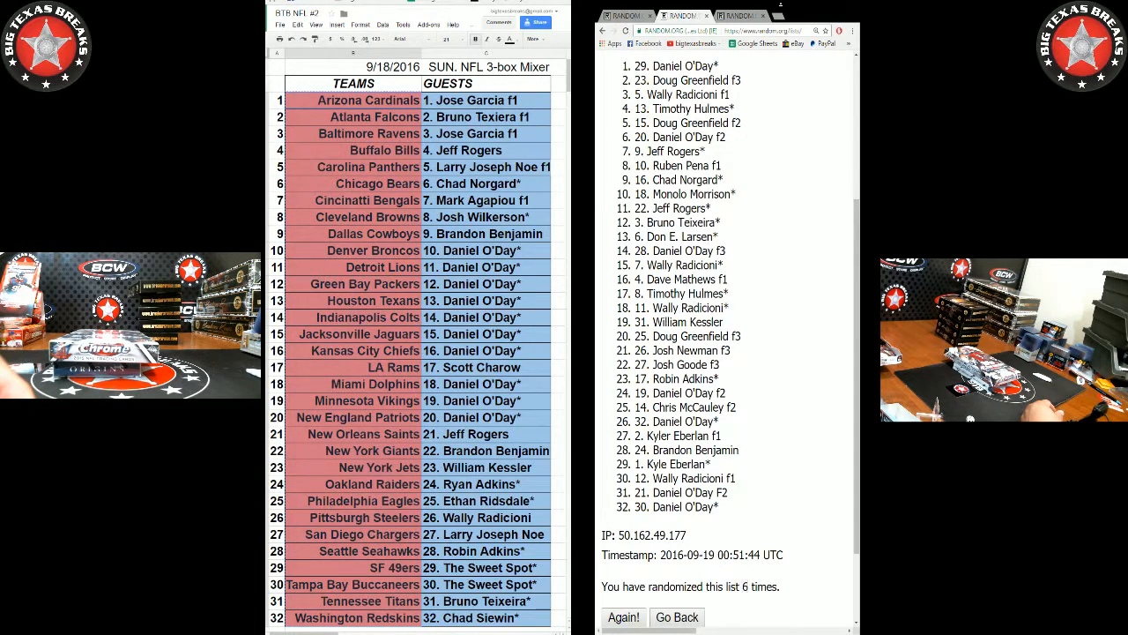
# Start a blank List Randomizer form from Lists & More and enter 'New York Jets'.
pyautogui.scroll(3)
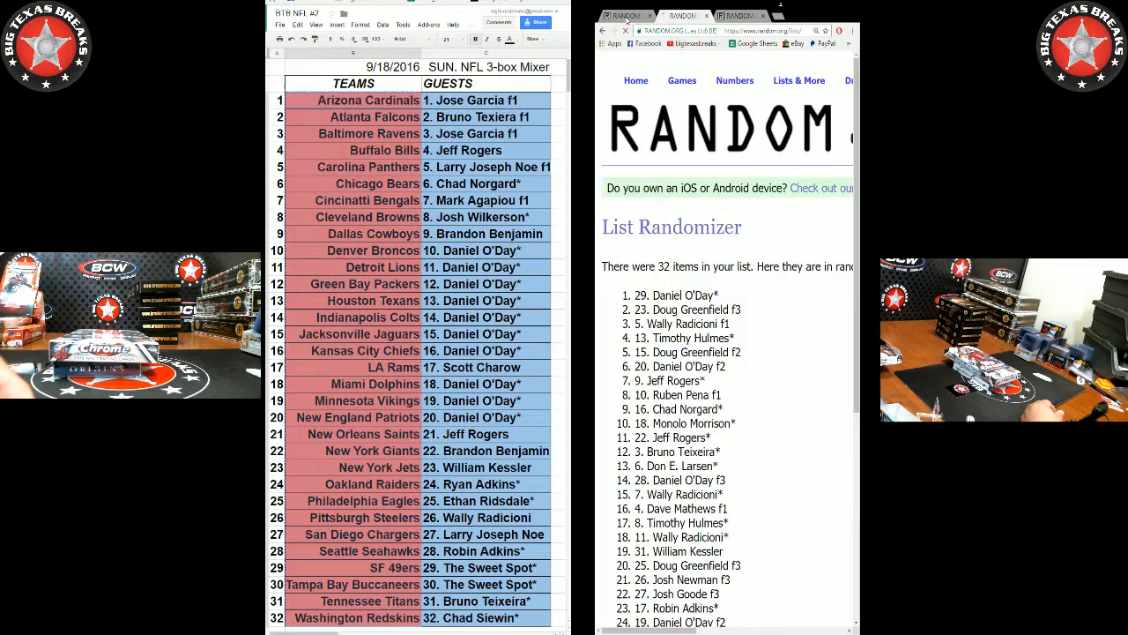
pyautogui.click(799, 80)
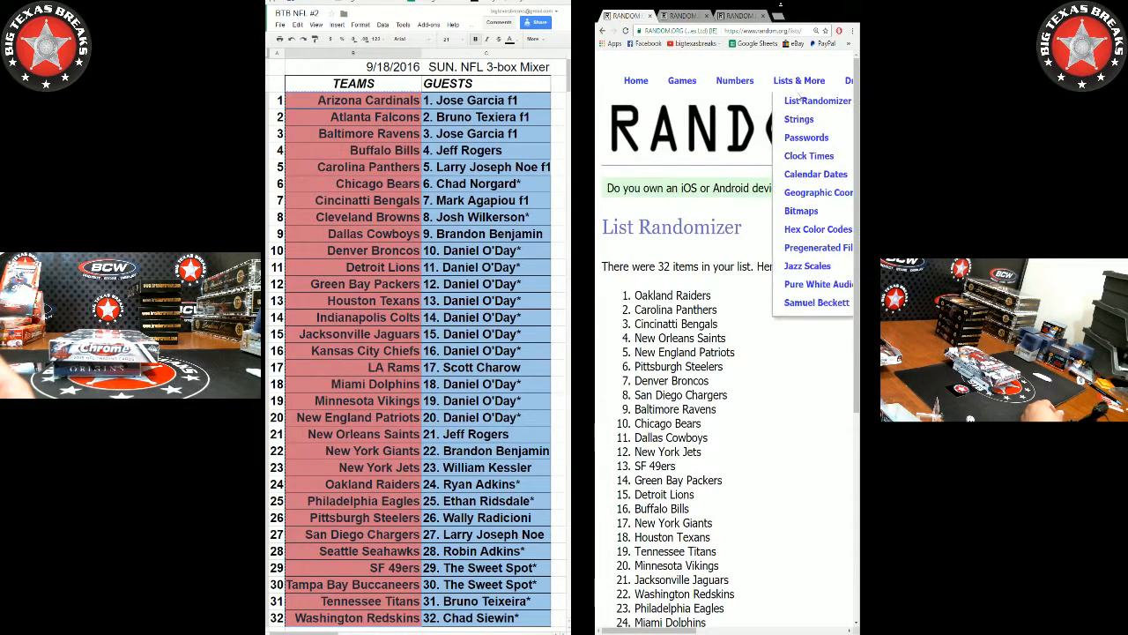
pyautogui.click(817, 101)
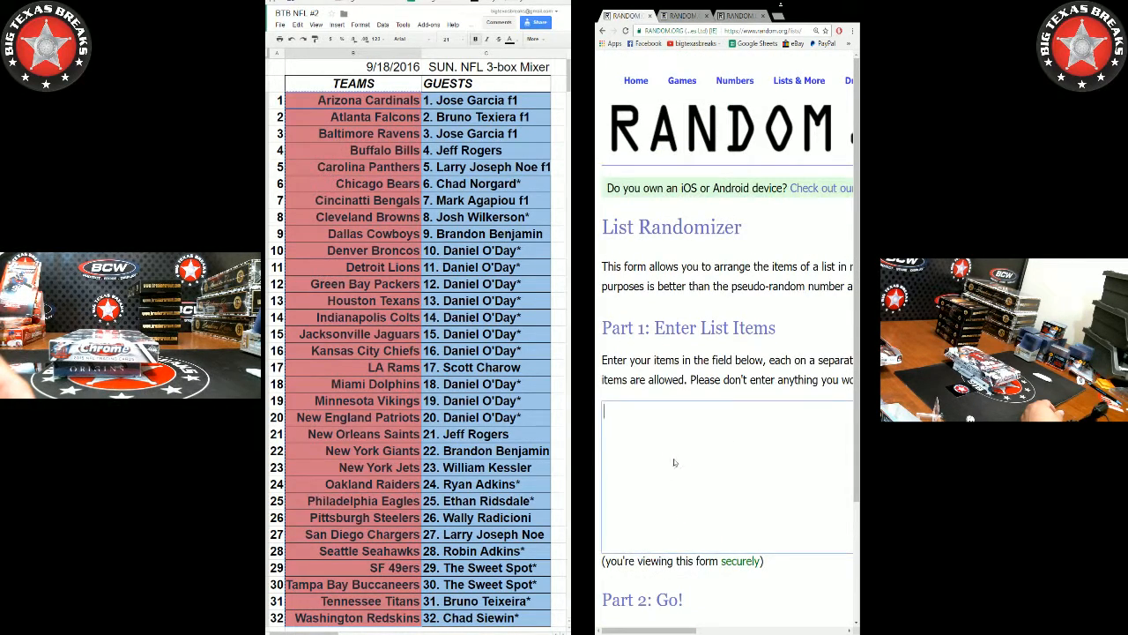
pyautogui.write('New York Jets')
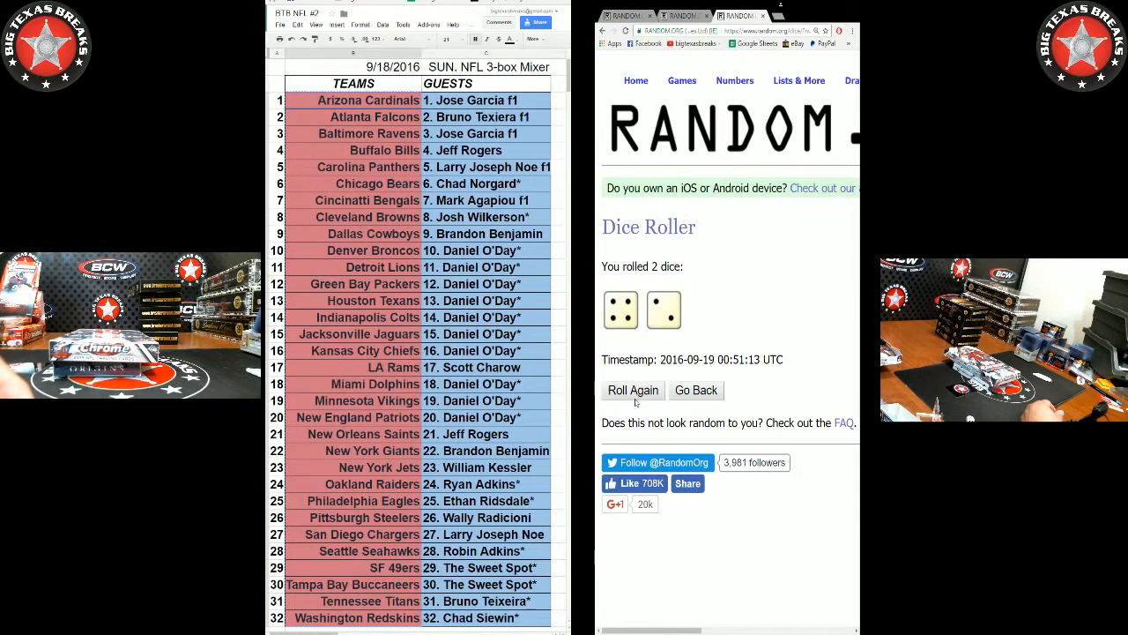
# Roll the two dice again and return to the NFL team List Randomizer.
pyautogui.click(633, 389)
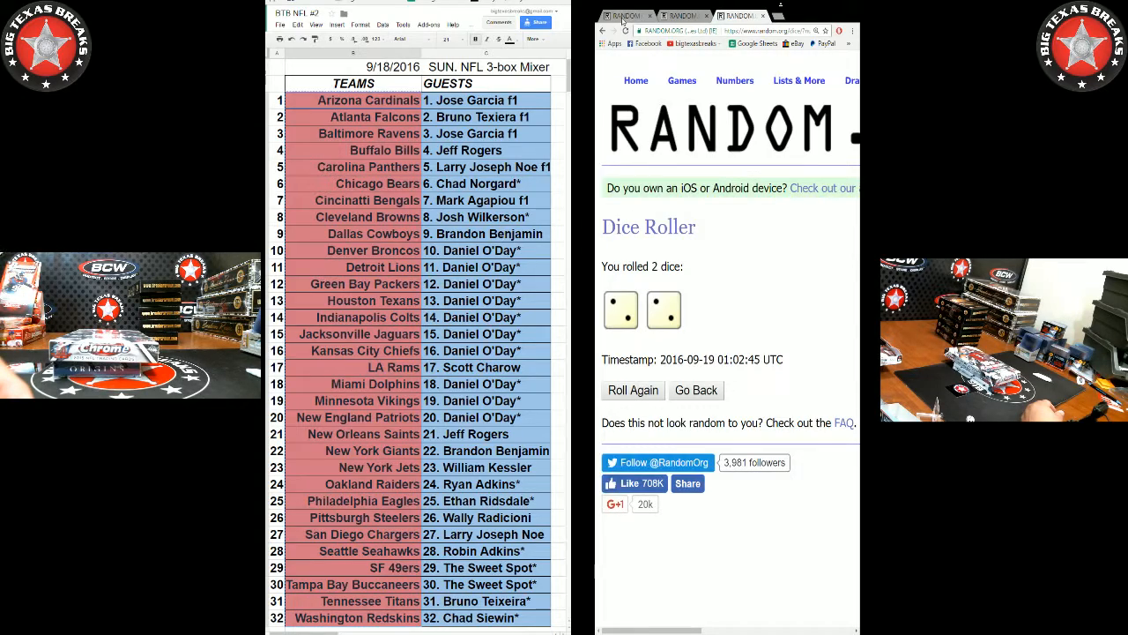
pyautogui.click(738, 16)
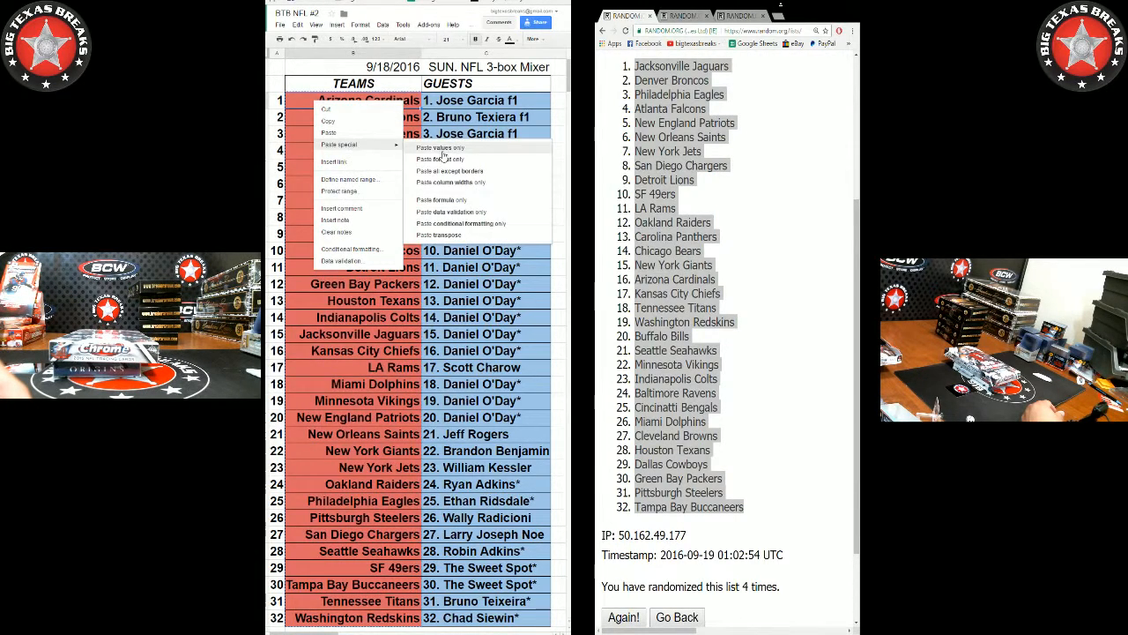
# Paste the shuffled team order into the TEAMS column as values only.
pyautogui.click(442, 147)
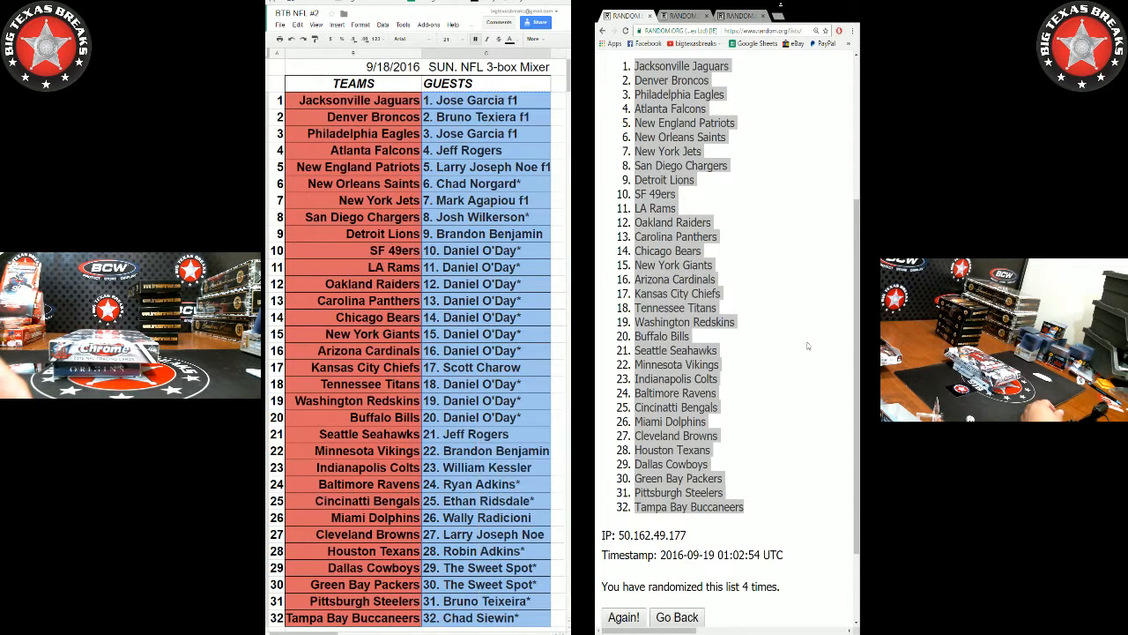
# Paste the 32 guest names into a blank List Randomizer form and randomize them.
pyautogui.click(676, 616)
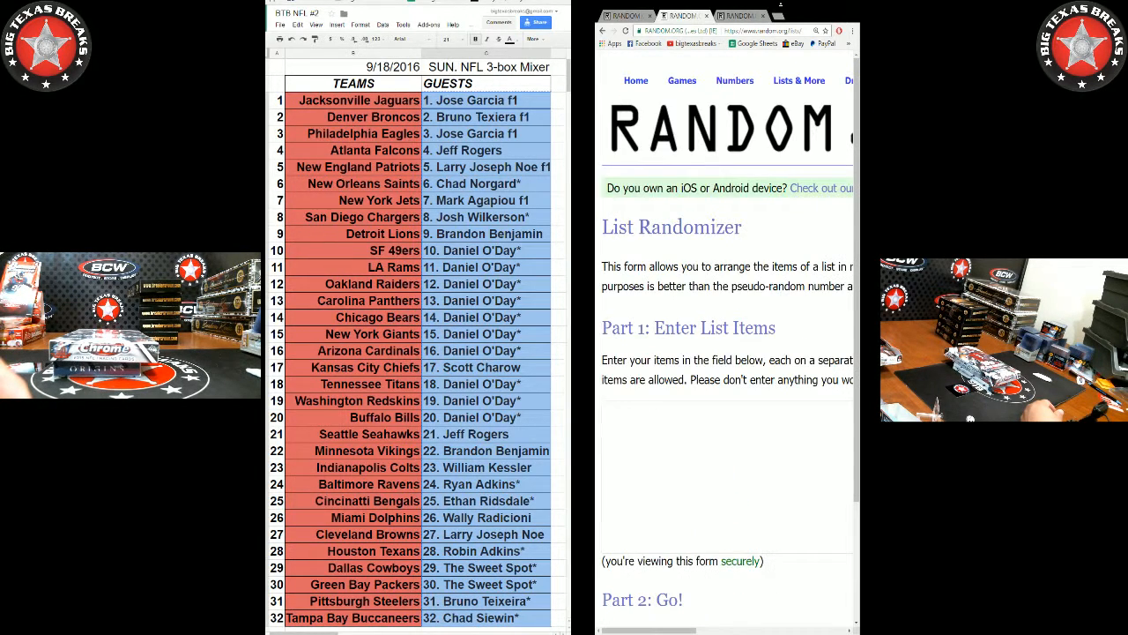
pyautogui.click(727, 476)
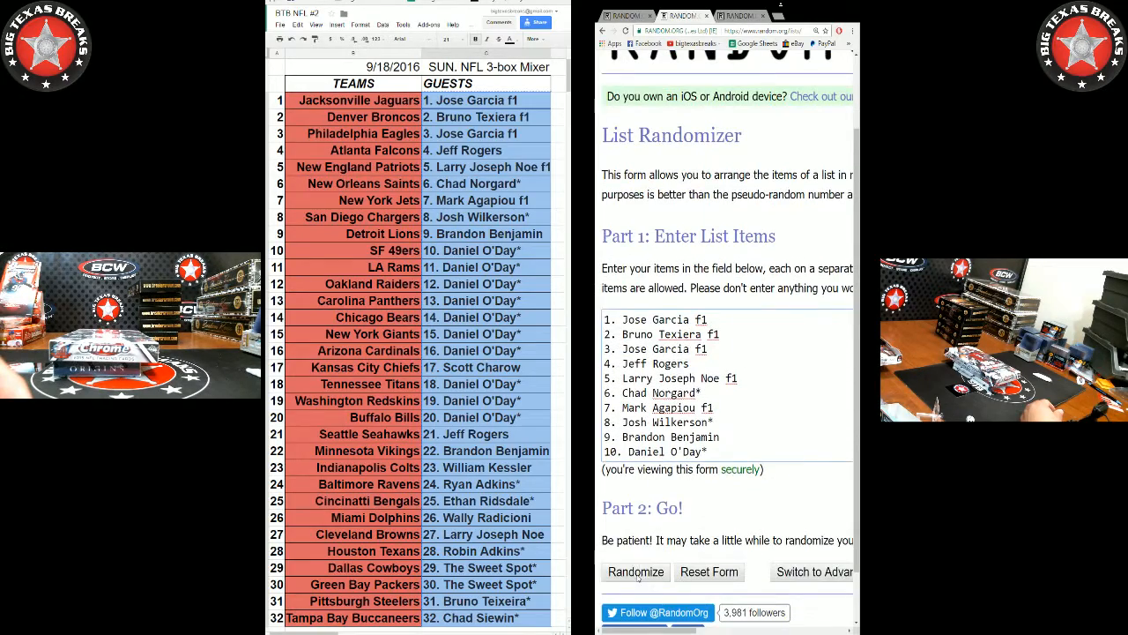
pyautogui.click(636, 571)
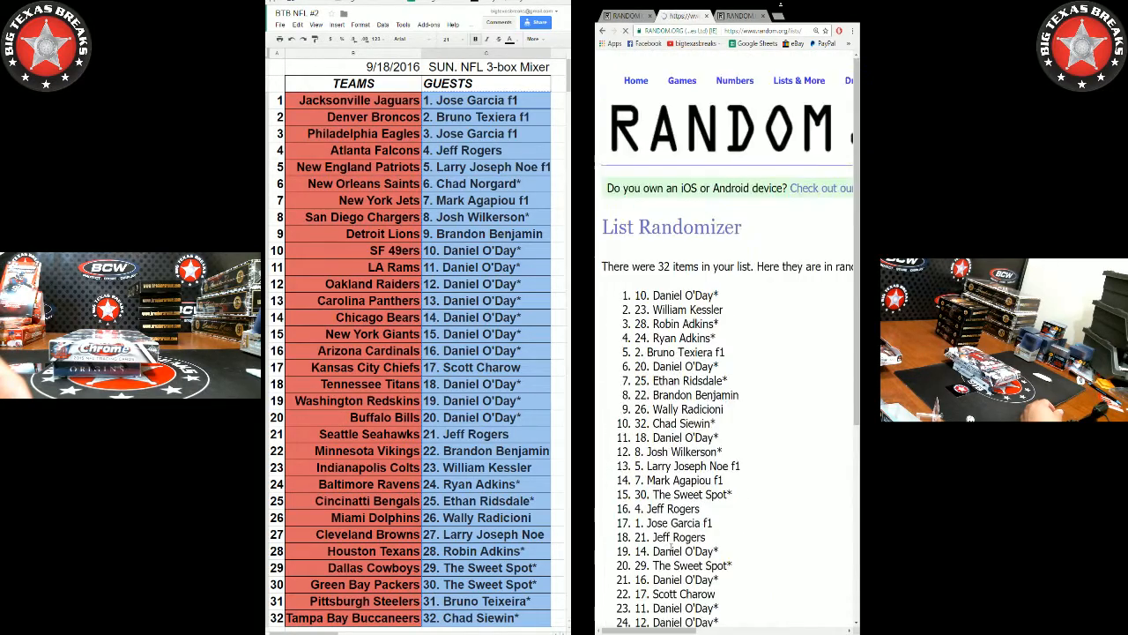
pyautogui.scroll(-3)
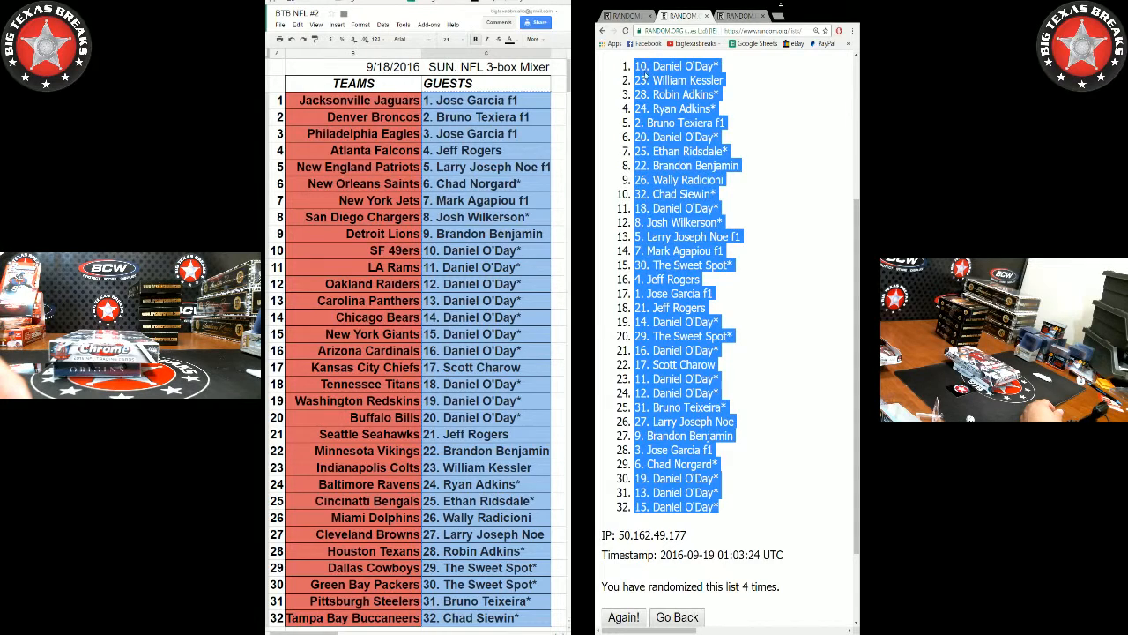
pyautogui.rightClick(458, 100)
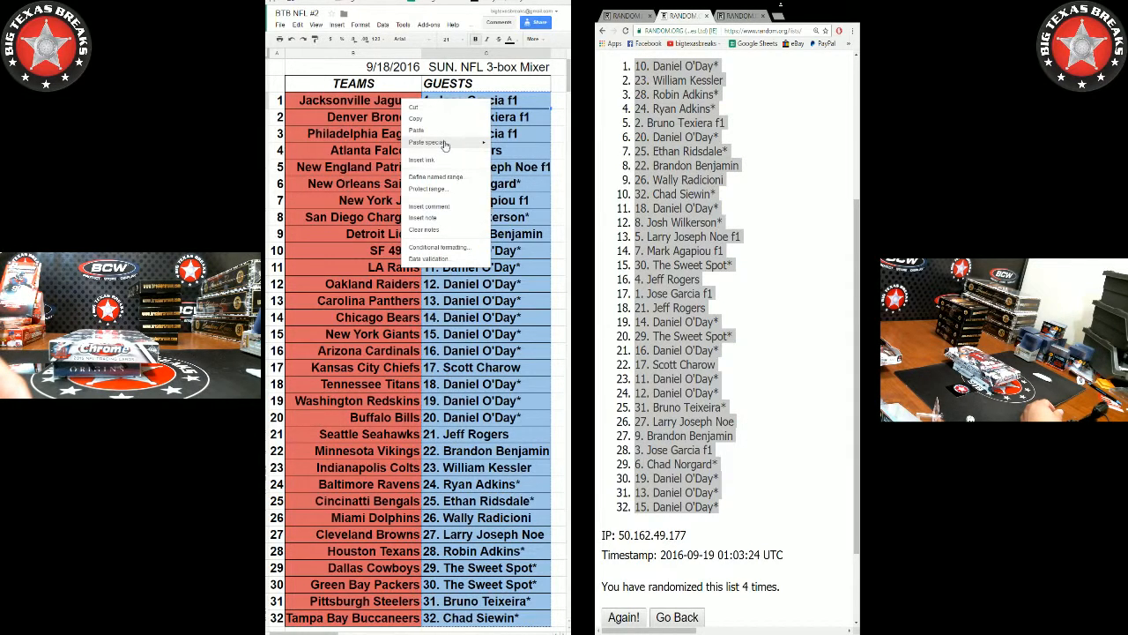
pyautogui.click(416, 130)
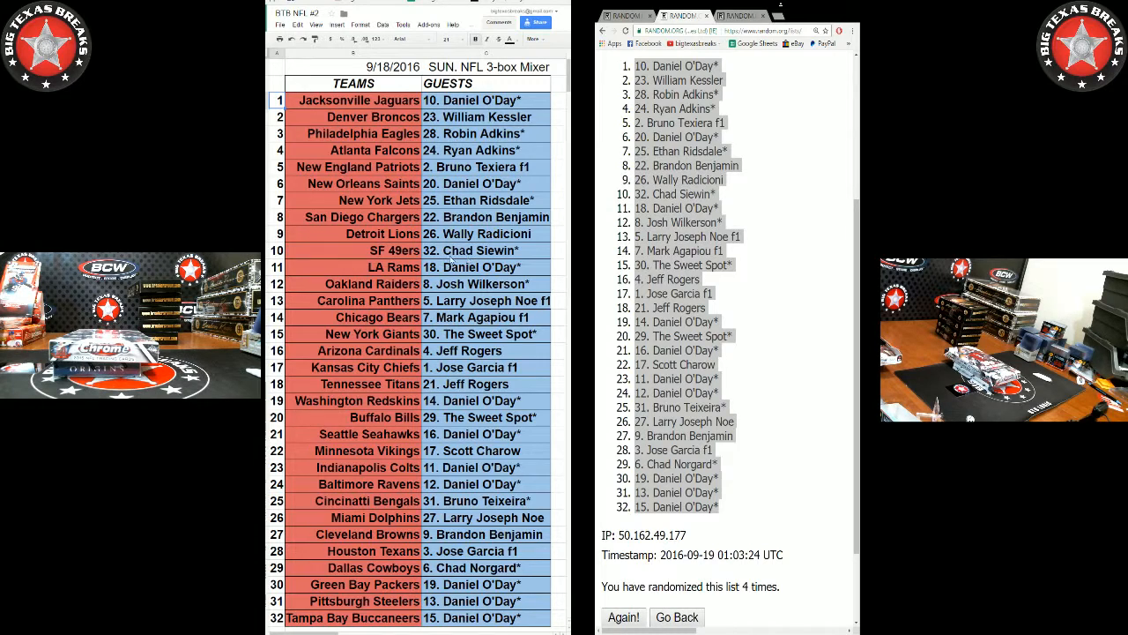
pyautogui.moveTo(397, 264)
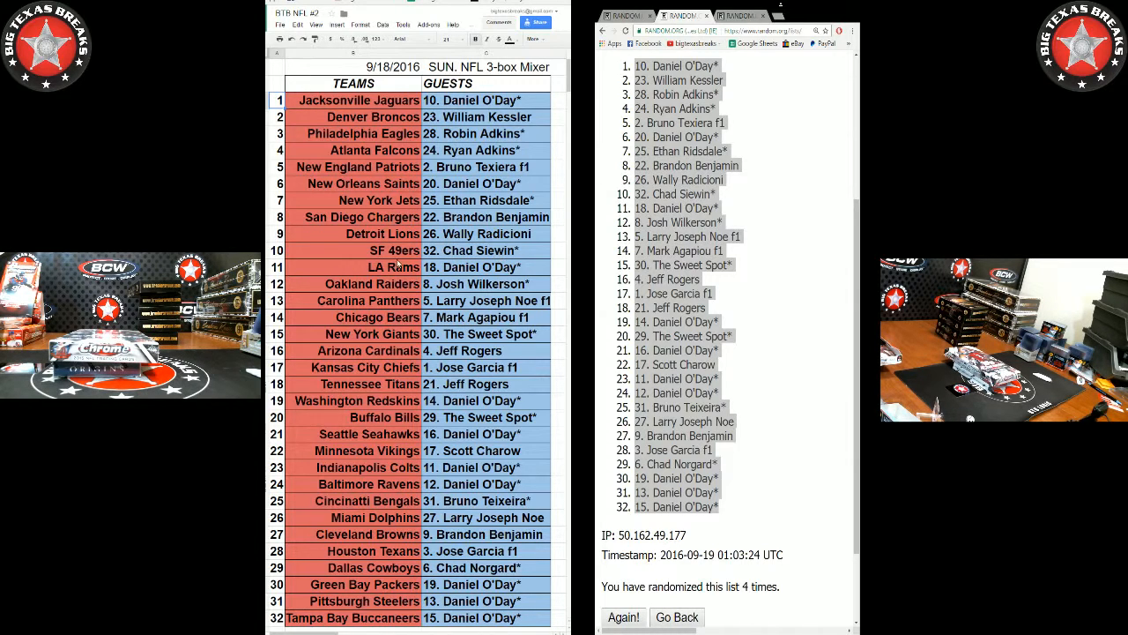